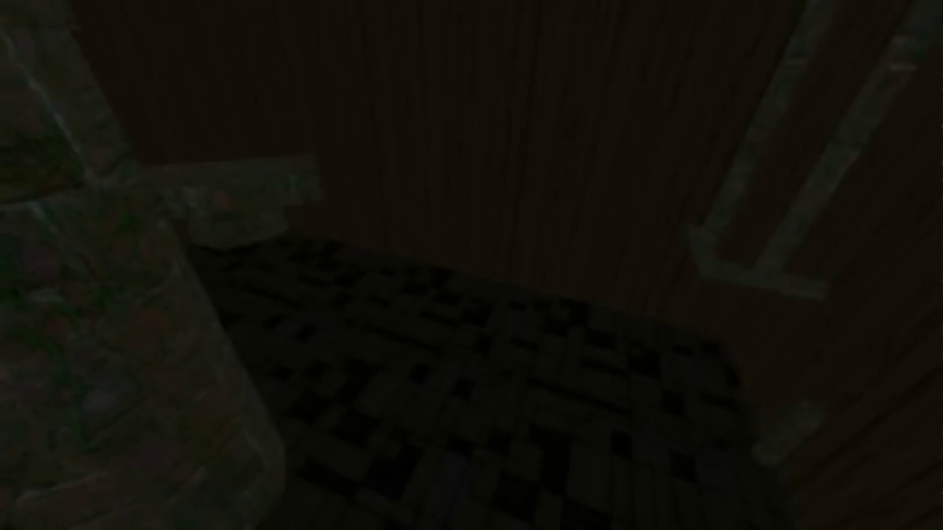
mouse_move(471, 266)
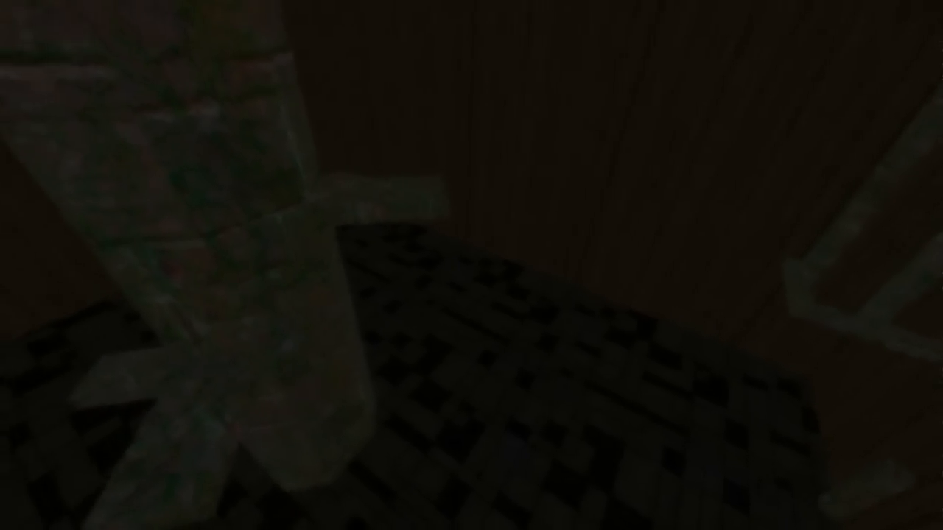
mouse_move(472, 265)
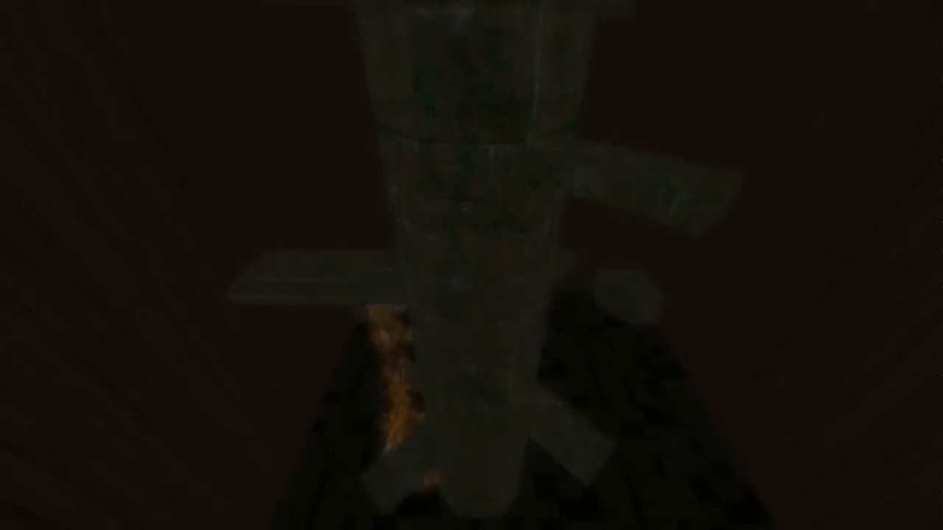
mouse_move(472, 265)
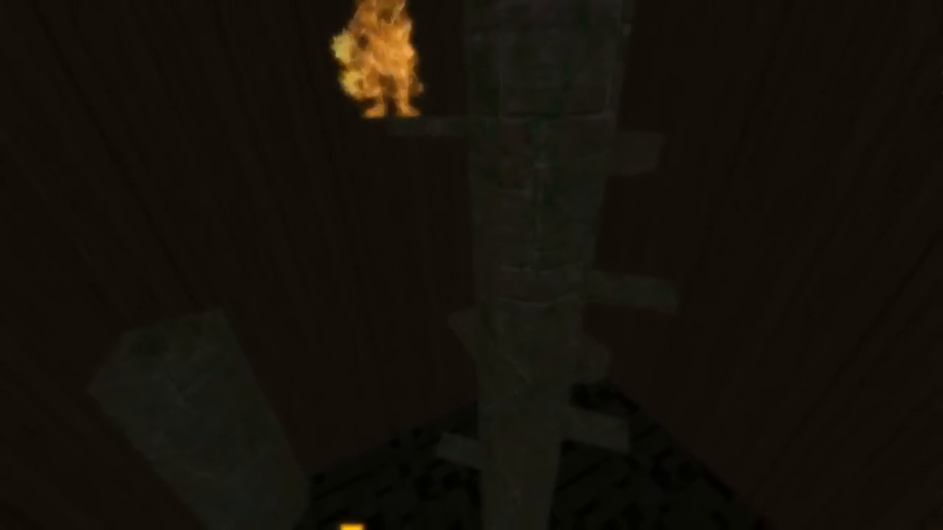
mouse_move(472, 265)
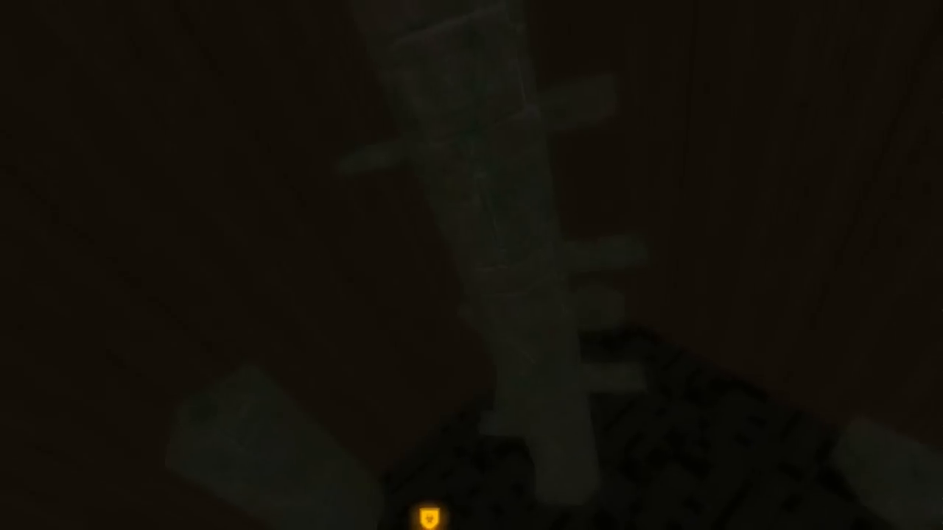